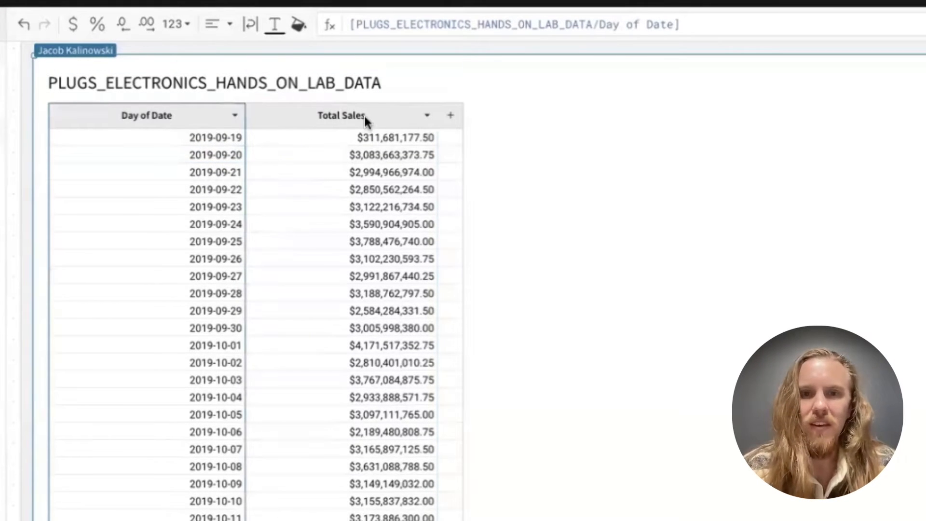
Step: Add a summary Stddev([Total Sales]) showing the standard deviation of daily Total Sales
left_click(340, 115)
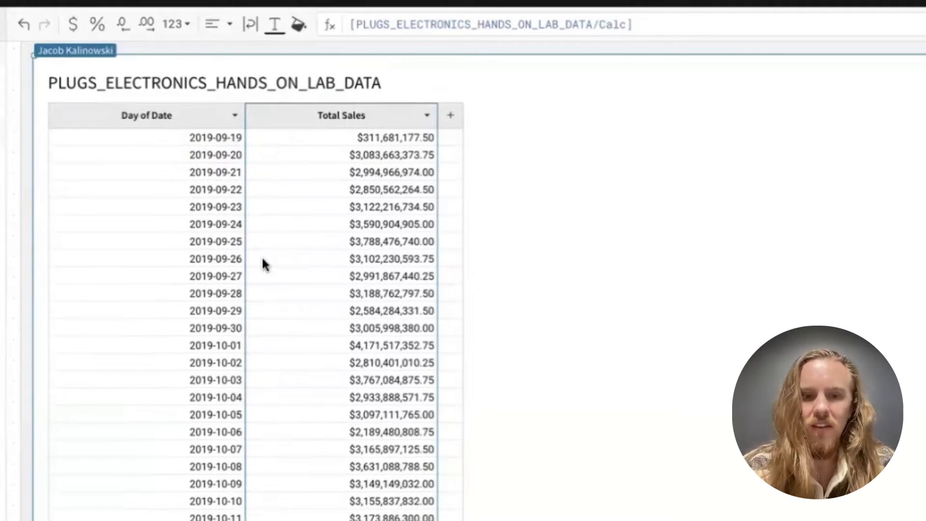
scroll("down", 3)
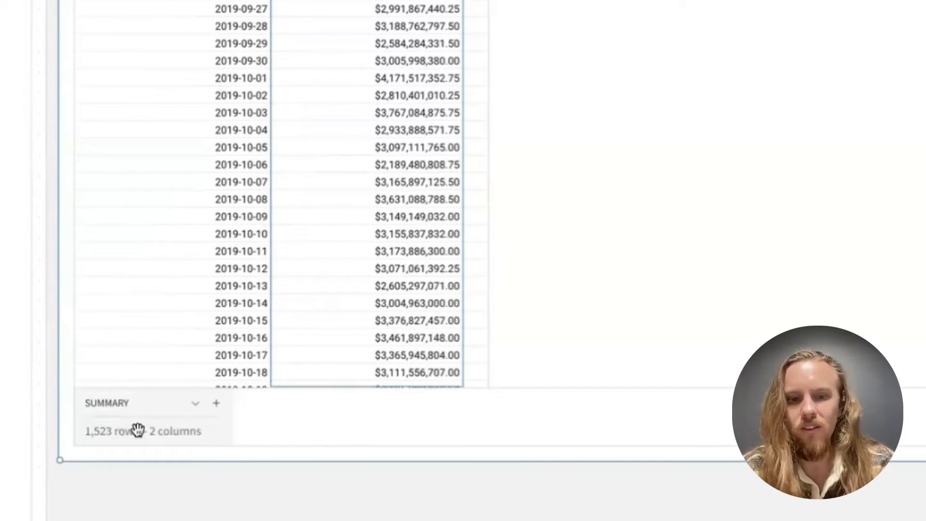
left_click(216, 403)
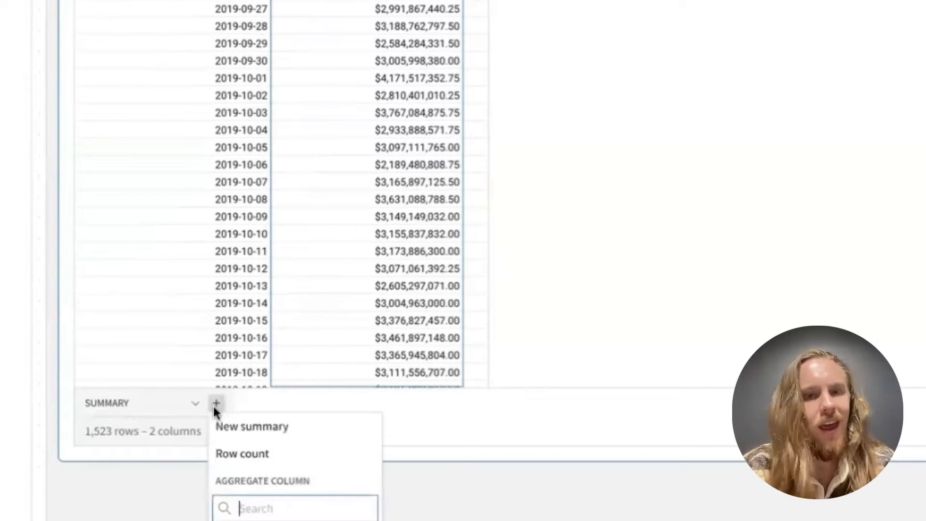
left_click(251, 427)
type("St")
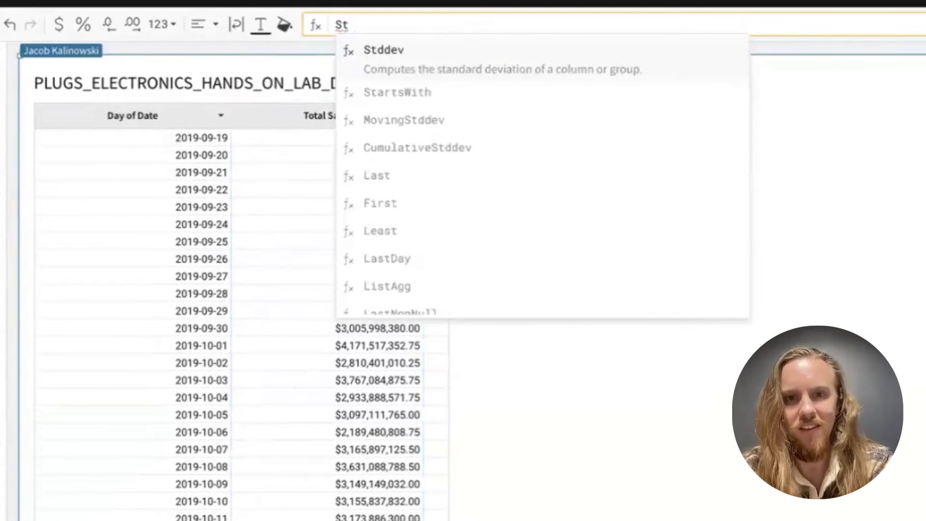
left_click(384, 50)
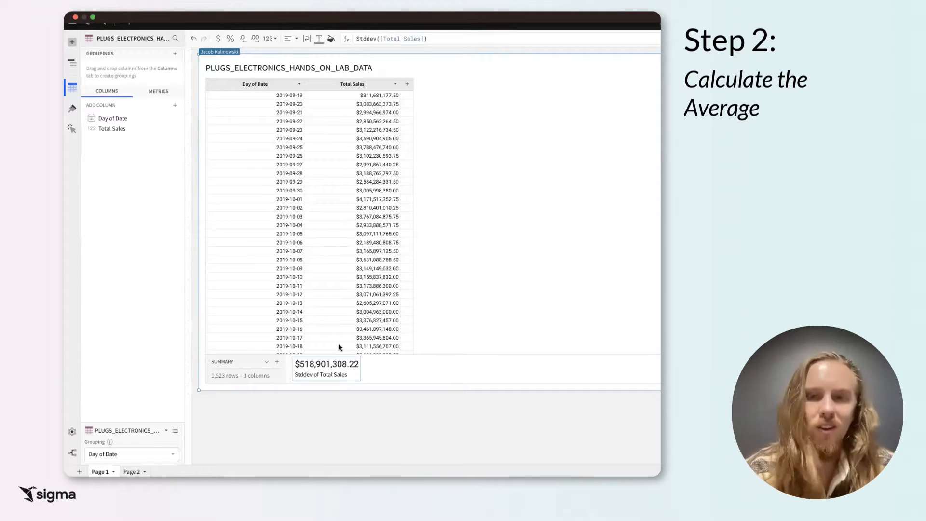
Step: Add a summary Avg([Total Sales]) and begin a new summary for the upper bound
left_click(277, 361)
type("Avg([")
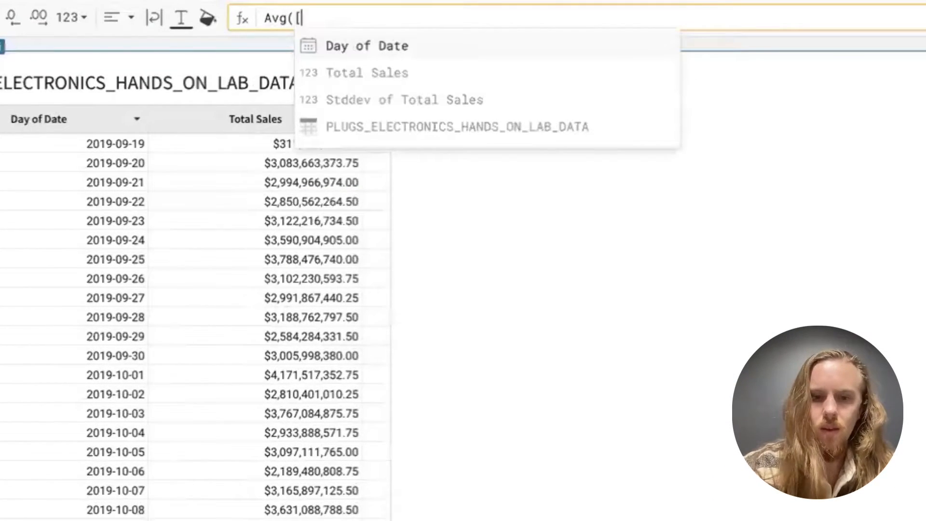
type("To")
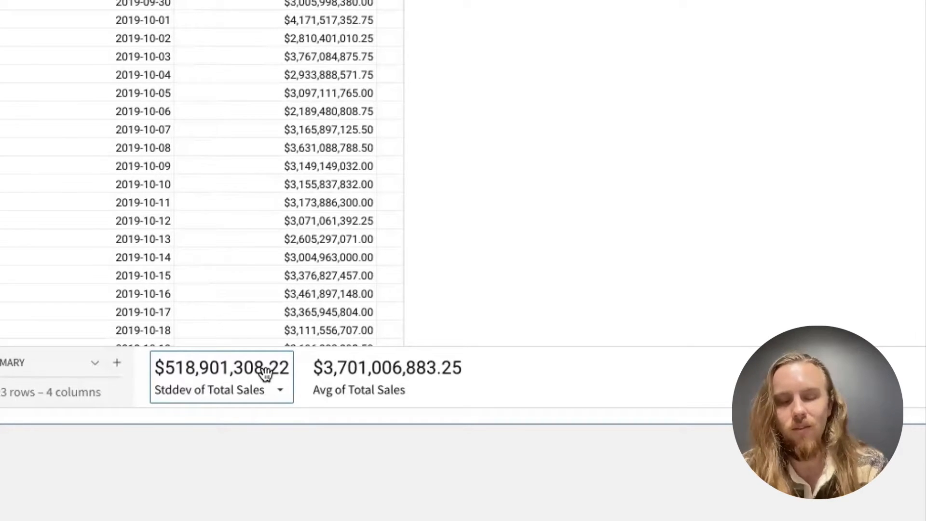
left_click(117, 362)
type("[Avg of Total Sales]+")
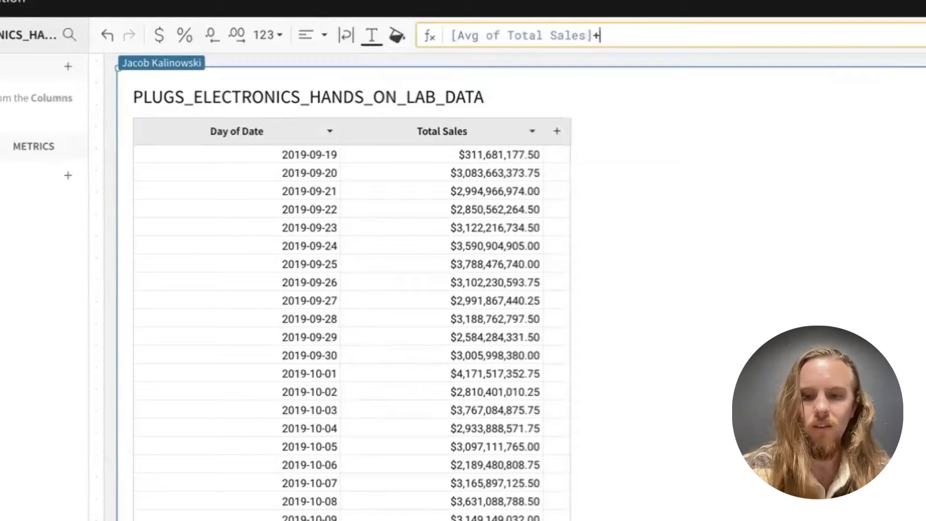
Step: Finish the upper-bound summary [Avg of Total Sales]+(3*[Stddev of Total Sales])
type("(3")
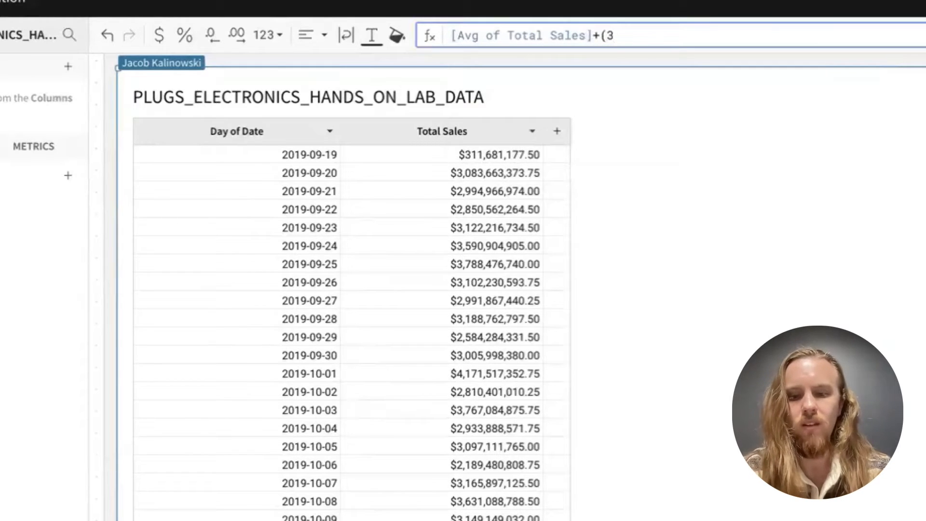
type("*[st")
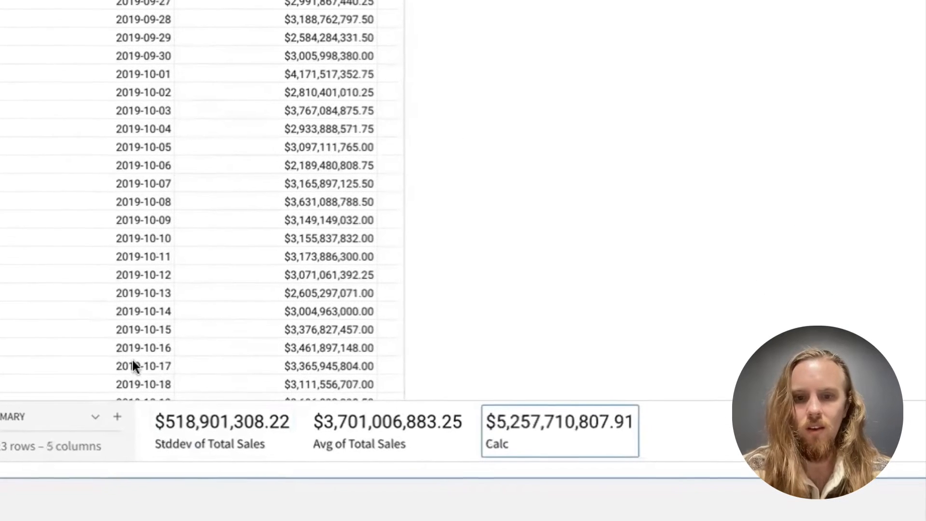
Step: Add the lower-bound summary [Avg of Total Sales]-(3*[Stddev of Total Sales]) and start naming the bound Upper
left_click(117, 416)
type("[")
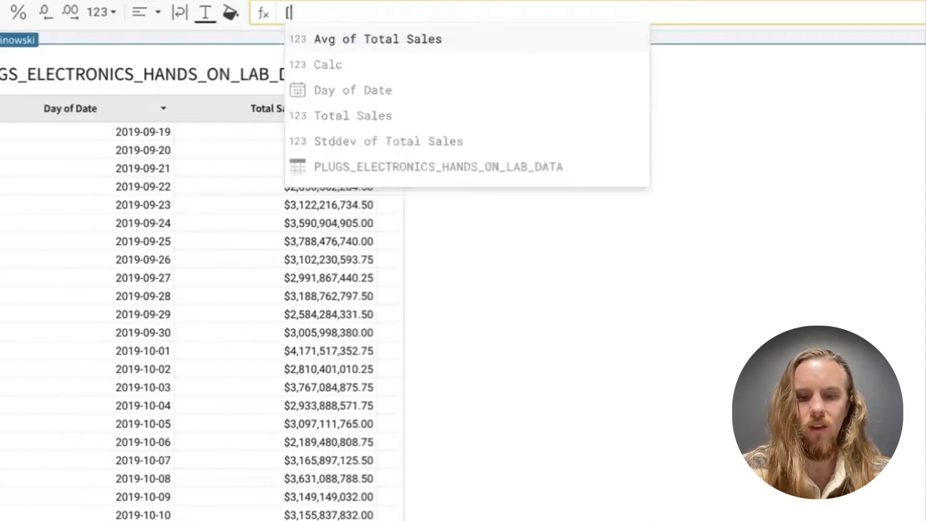
left_click(378, 39)
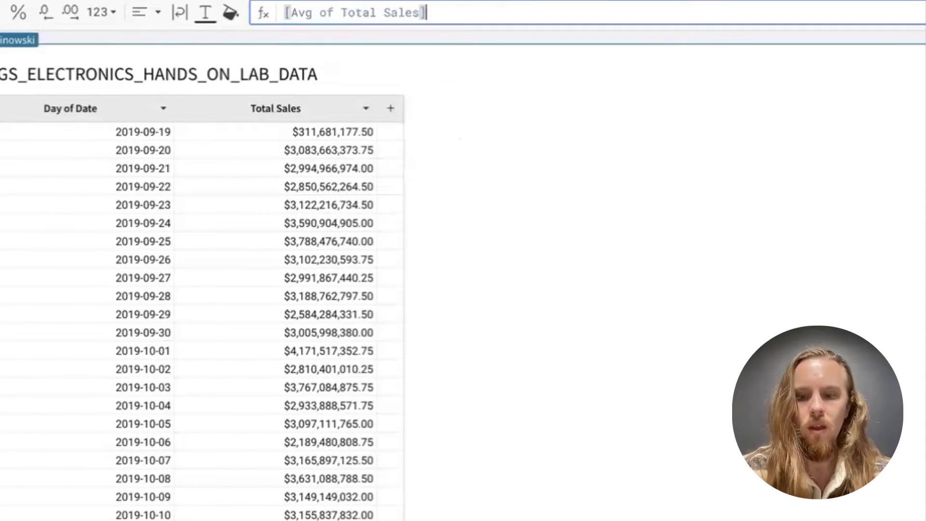
type("-(")
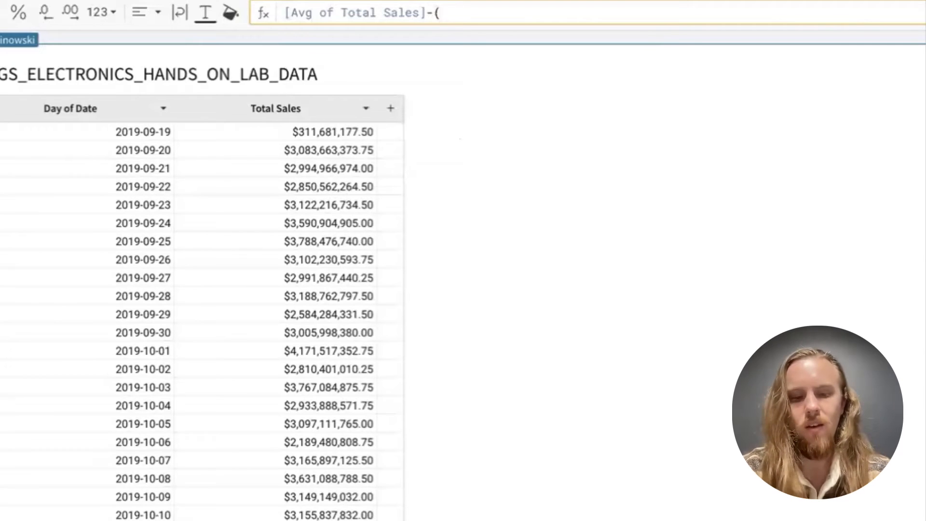
type("3*[s")
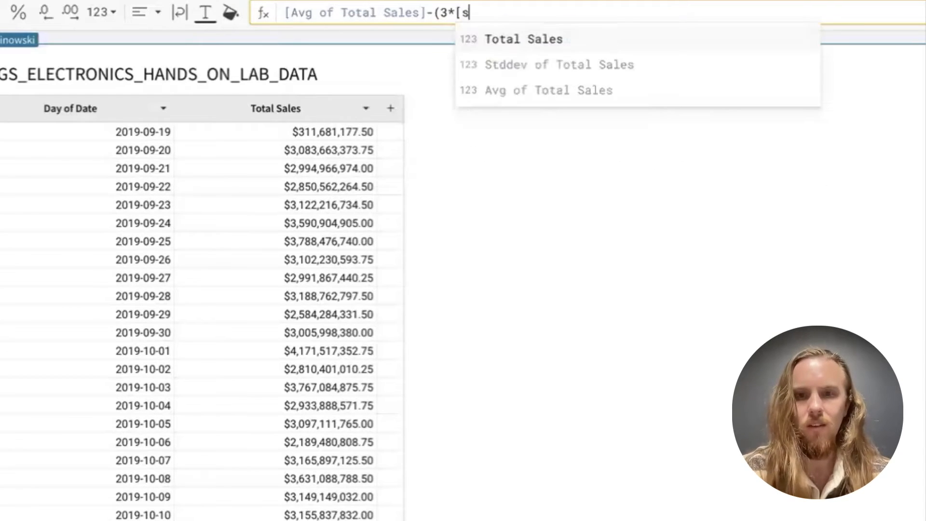
left_click(557, 65)
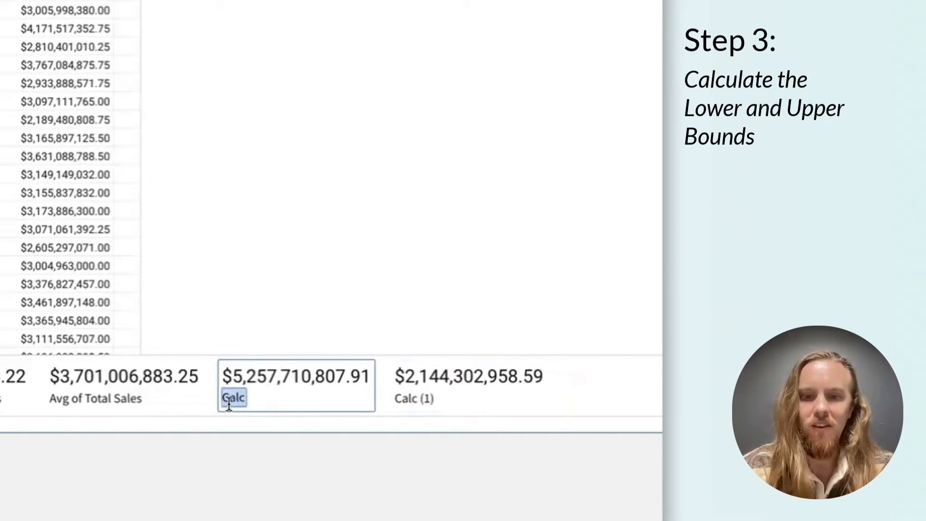
type("Upper")
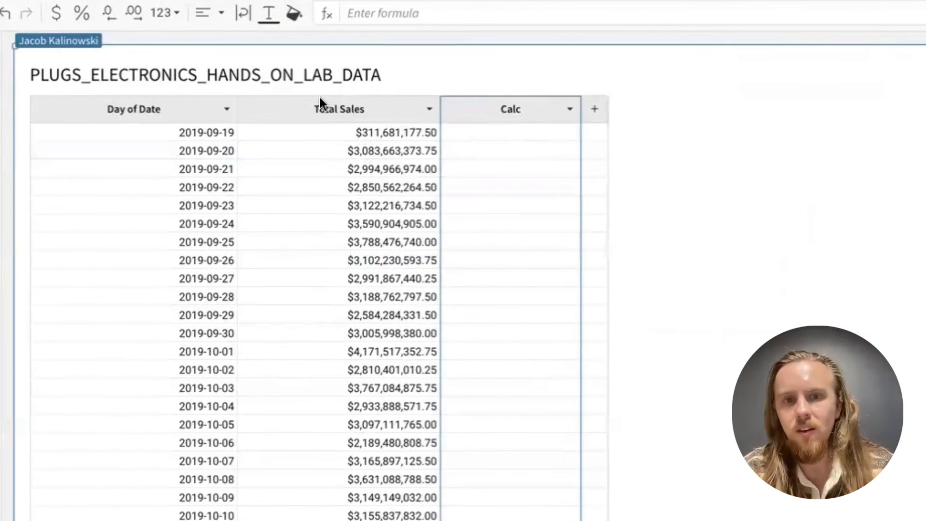
mouse_move(322, 103)
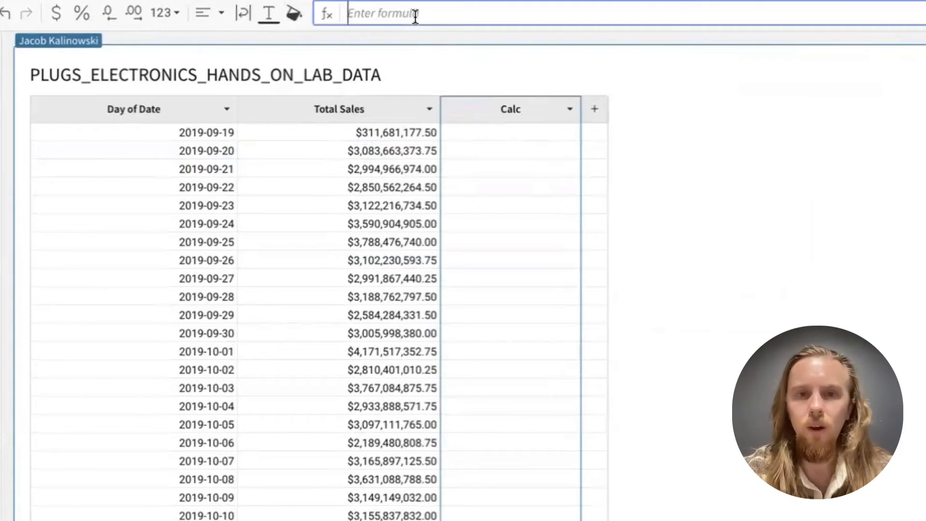
Step: Enter If(Between([Total Sales], [Lower], [Upper]), False, True) in the new column to flag outlier days
type("If(")
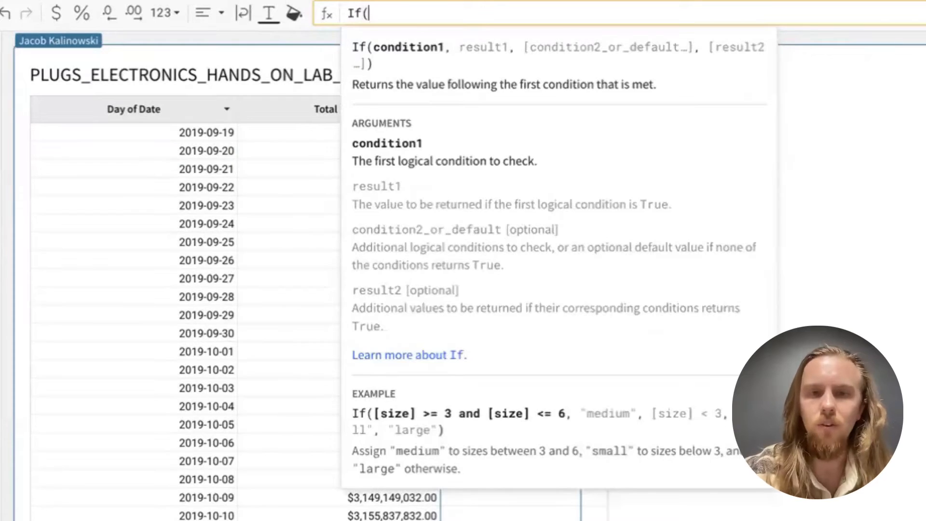
type("Between(")
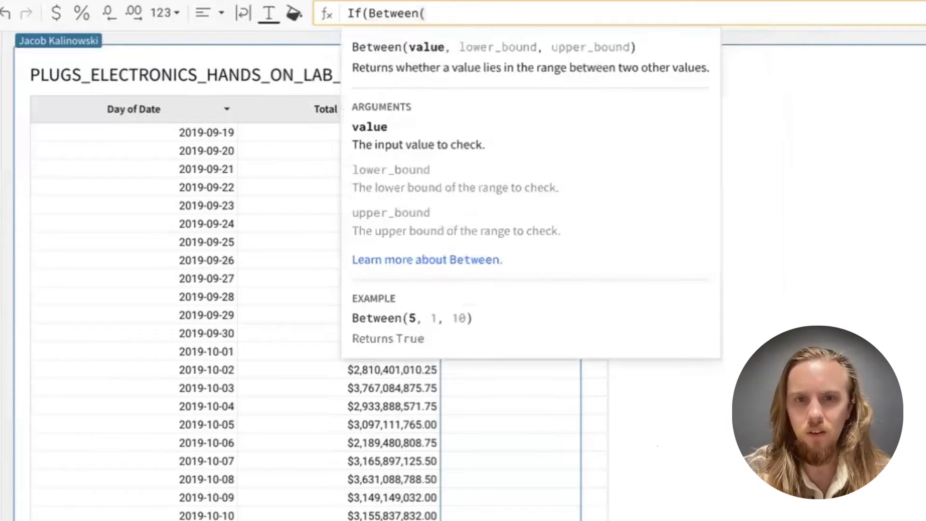
type("[")
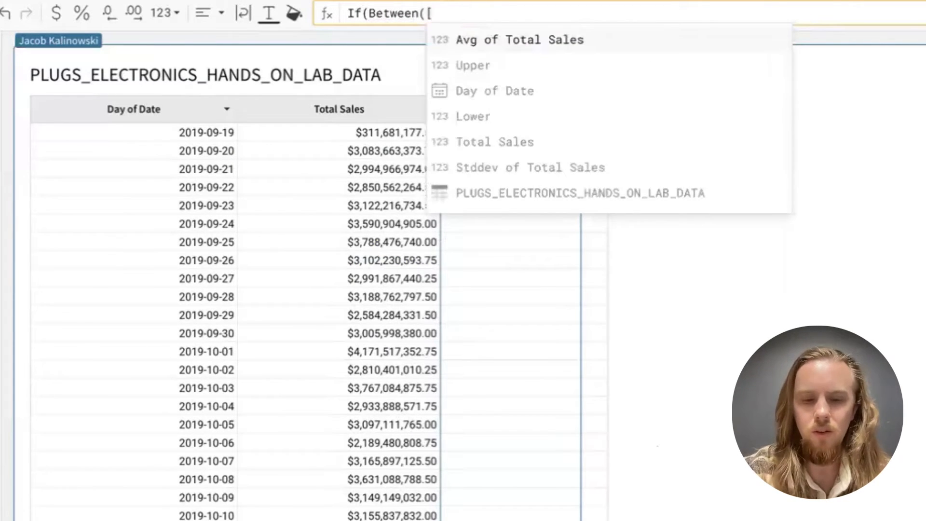
left_click(495, 141)
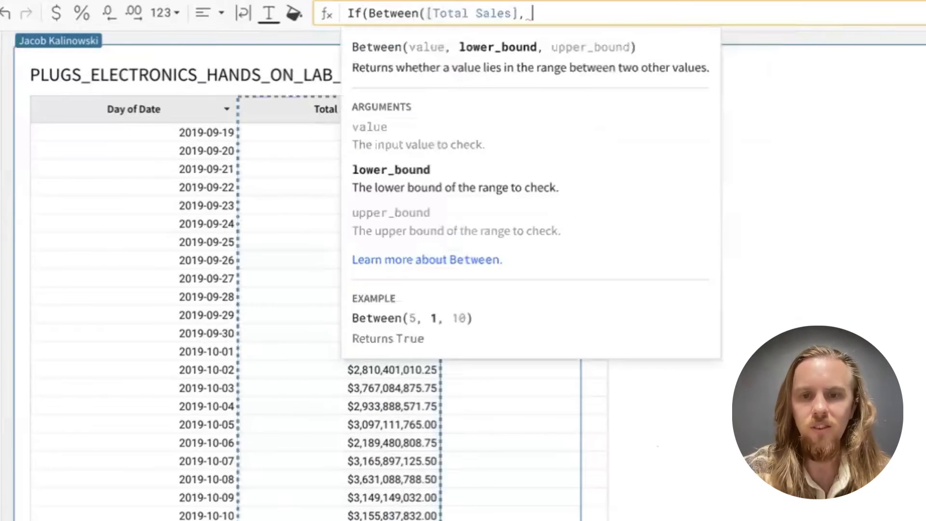
type("[Lower], [Upper])")
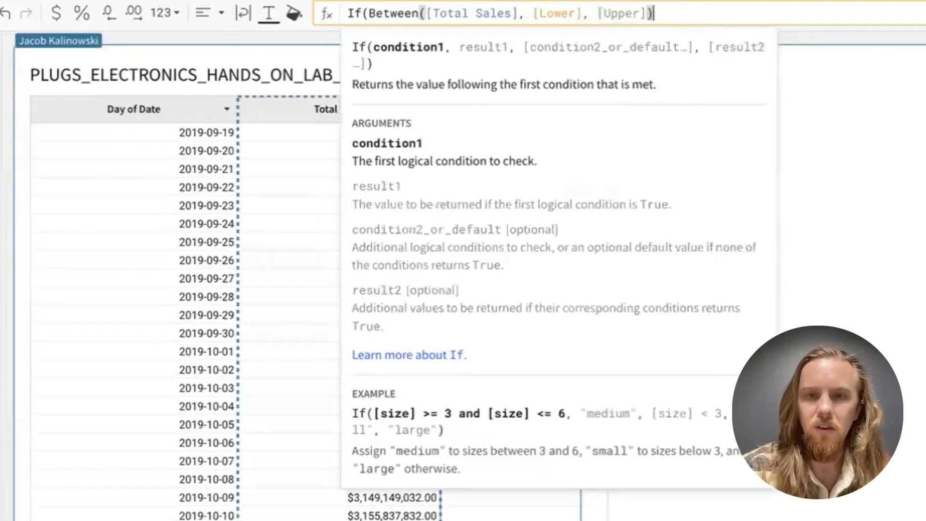
type(",")
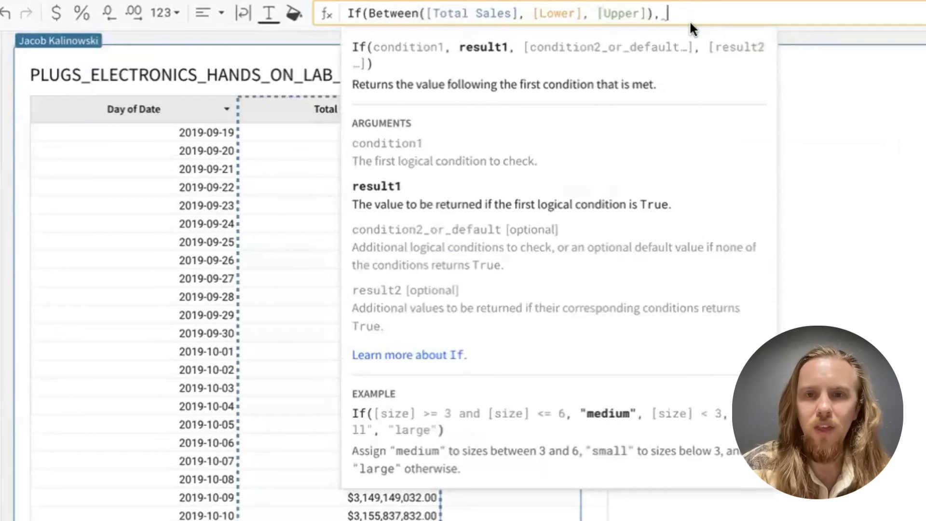
type("False,")
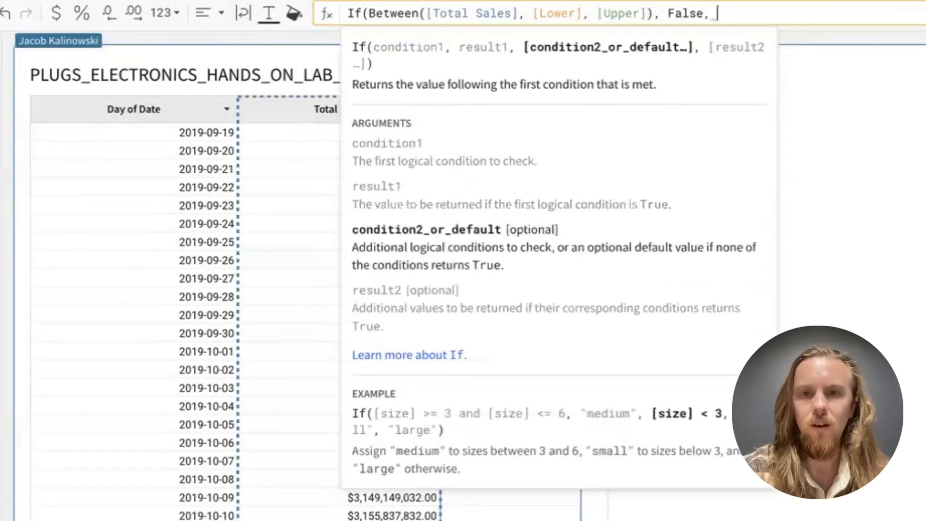
type("True)")
type("Is")
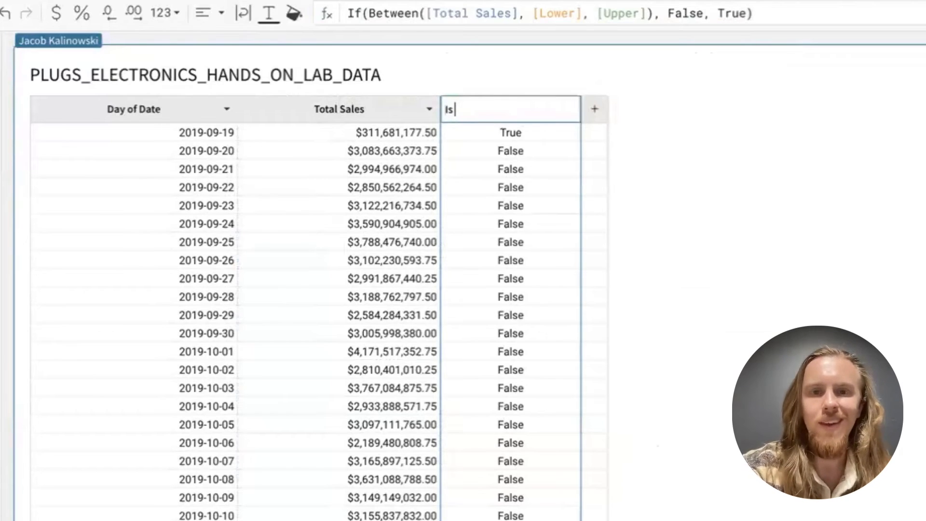
Step: Name the flag column Is Outlier? and keep only rows where it is True
type("Outlier?")
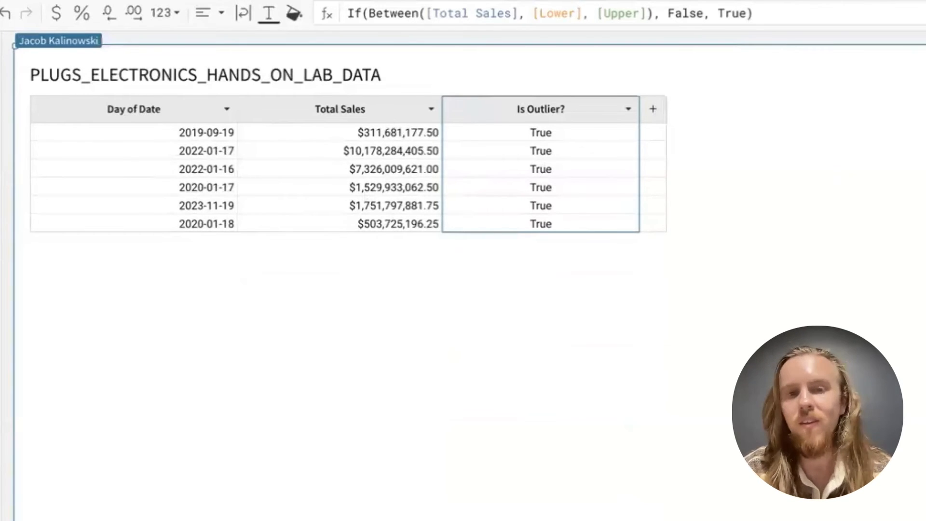
mouse_move(790, 507)
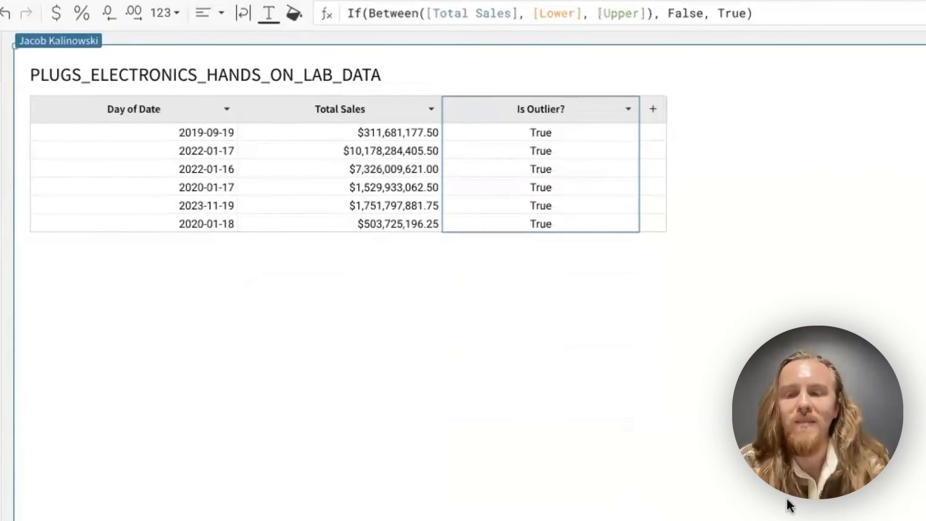